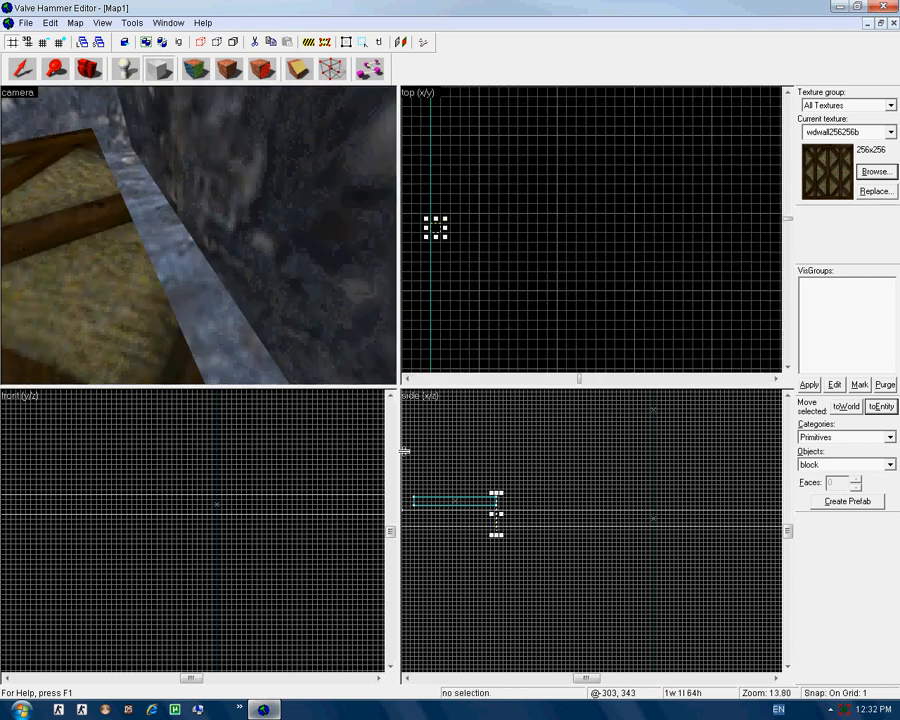
Zoom the side viewport to frame the area above the thin floor brush
scroll("down", 3)
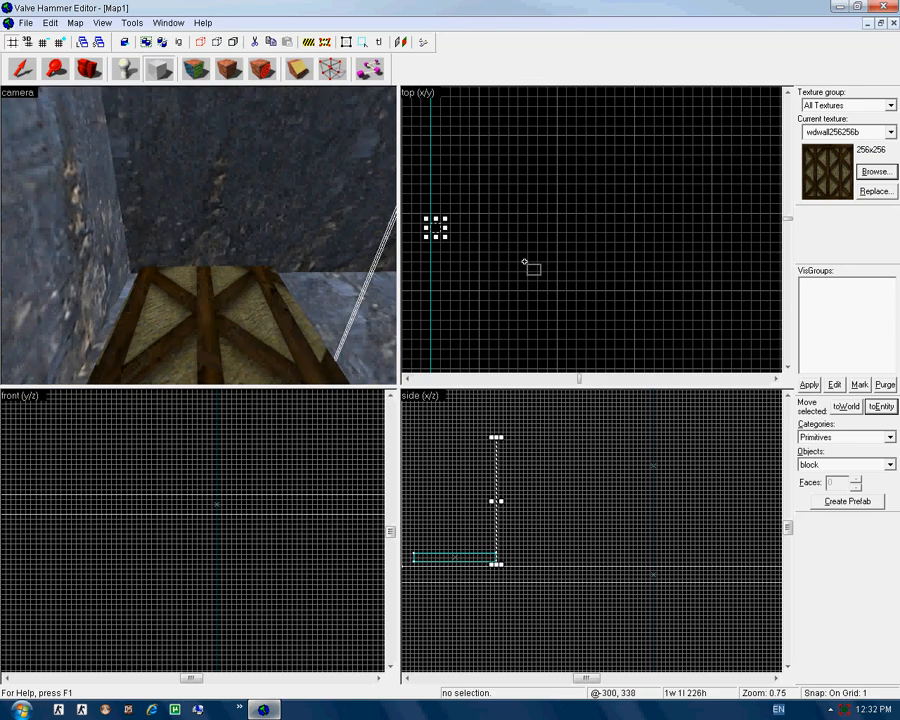
left_click(876, 172)
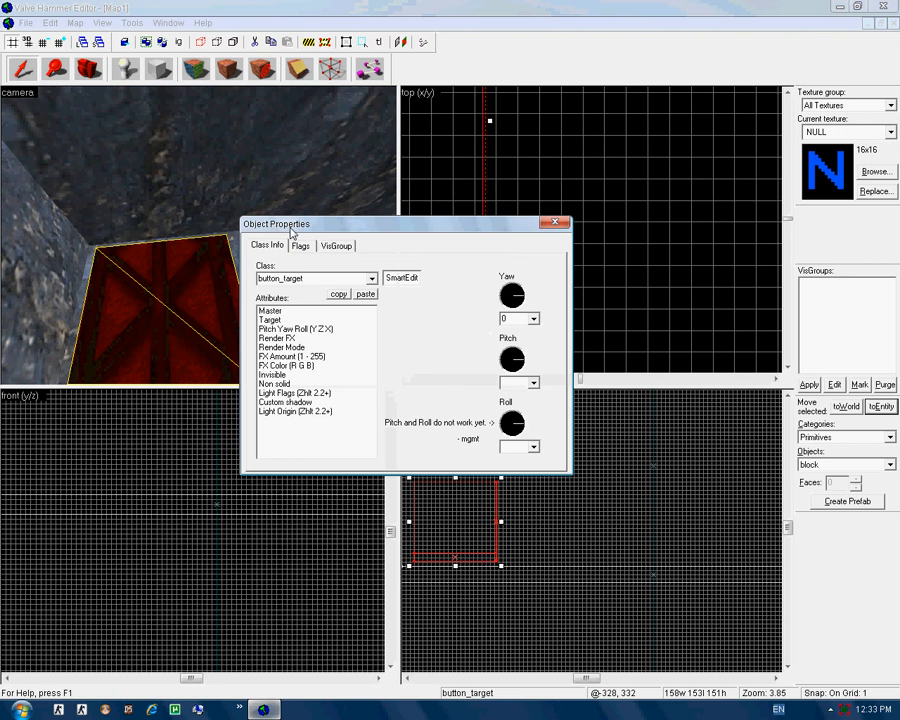
Change the platform's entity class from button_target to func_door, passing func_door_rotating on the way
left_click(372, 278)
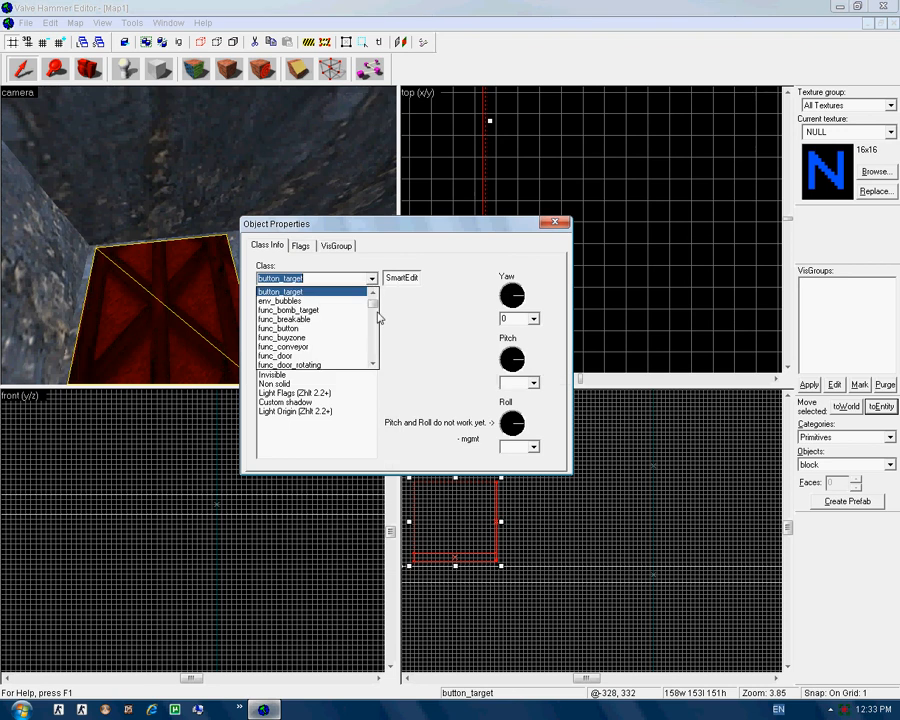
left_click(290, 364)
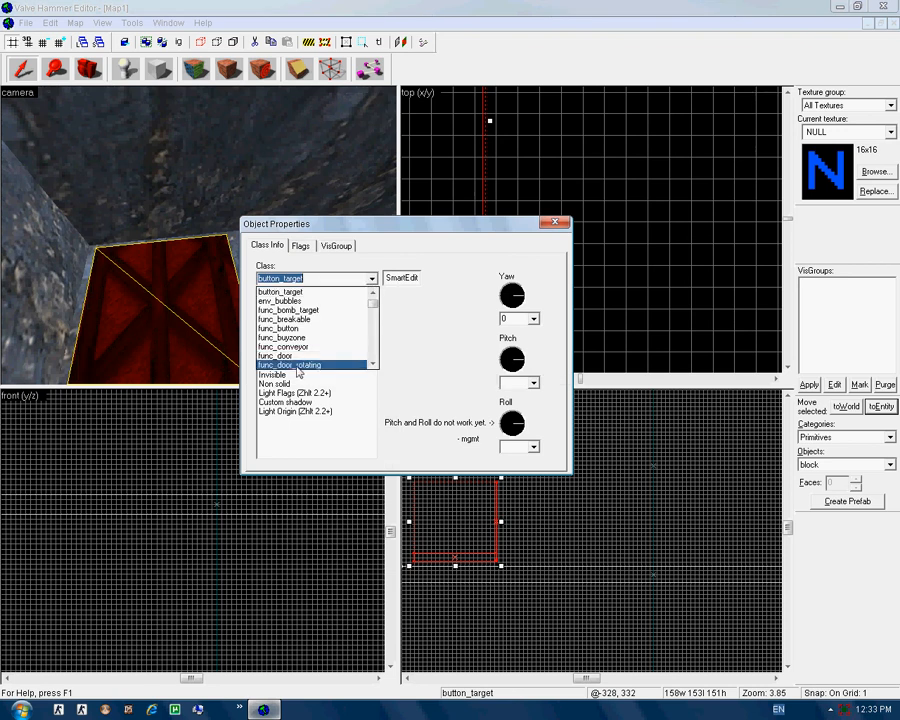
left_click(292, 364)
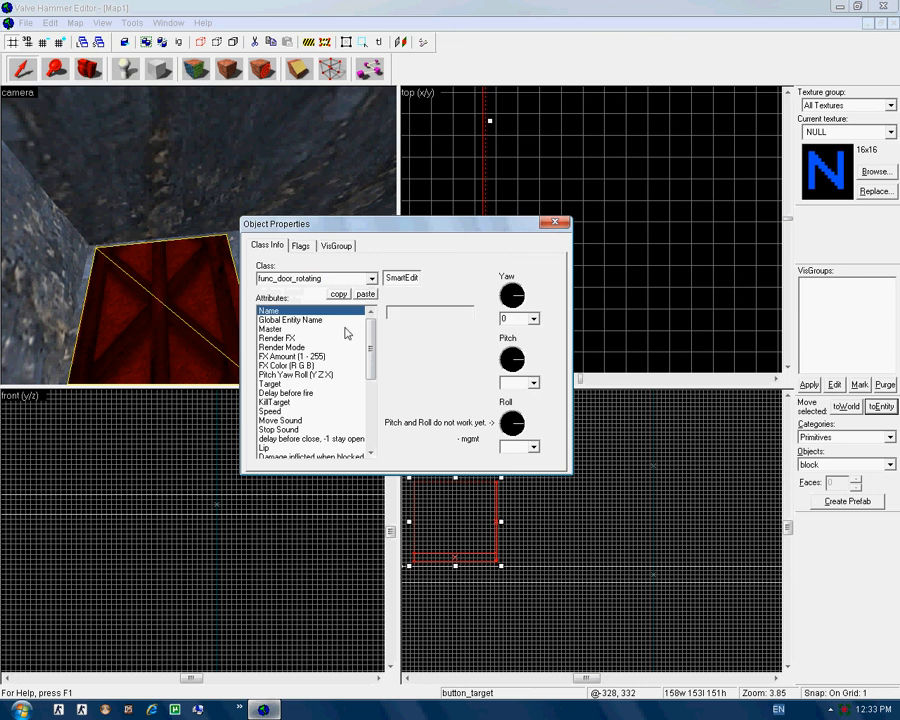
left_click(290, 320)
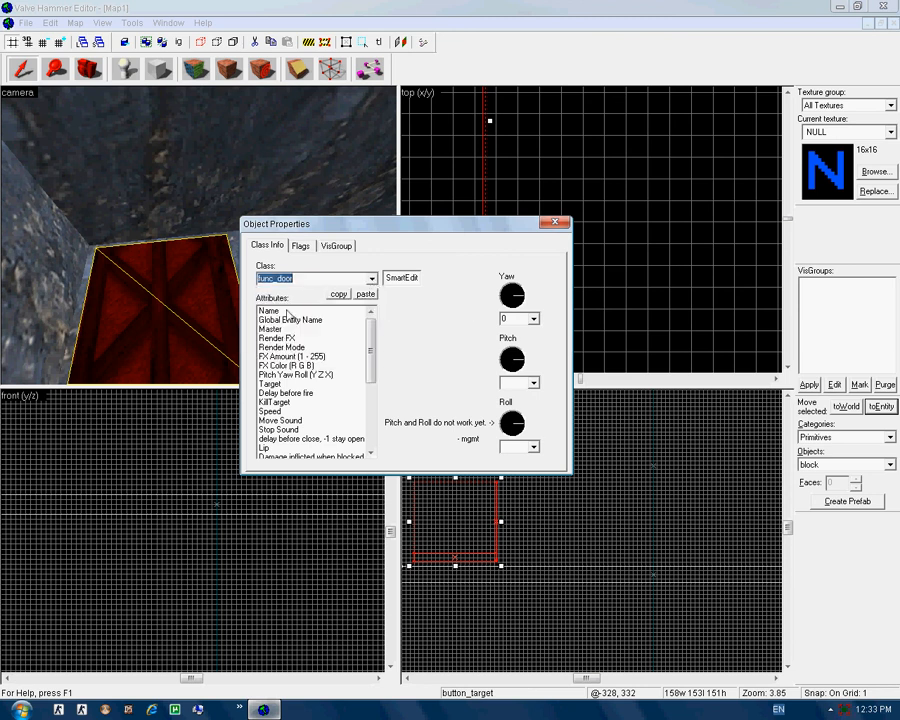
left_click(290, 320)
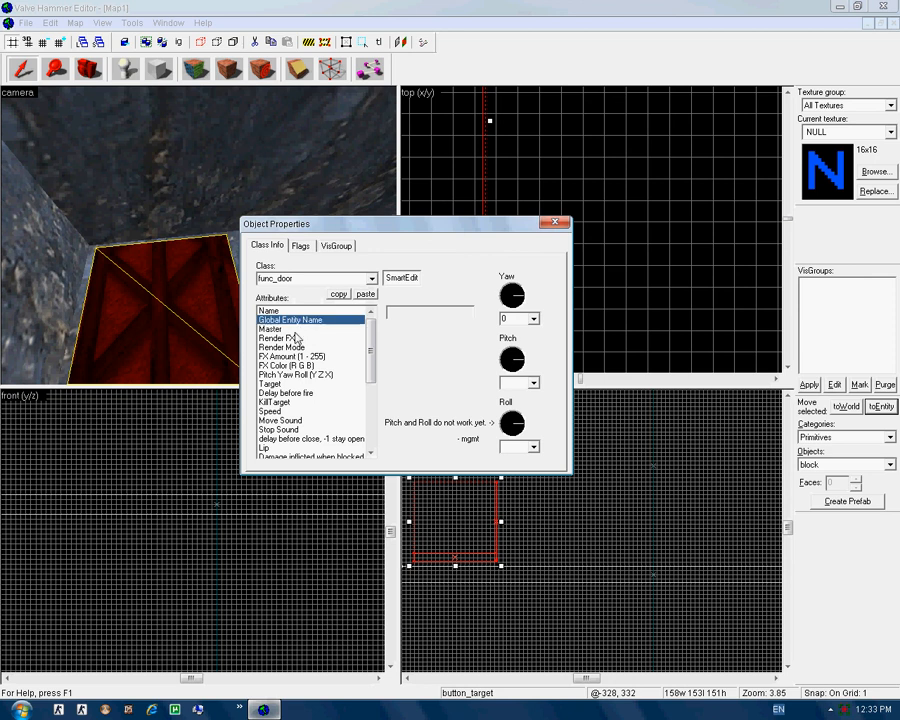
Review the func_door attributes, including Render Mode and Delay before fire
left_click(280, 336)
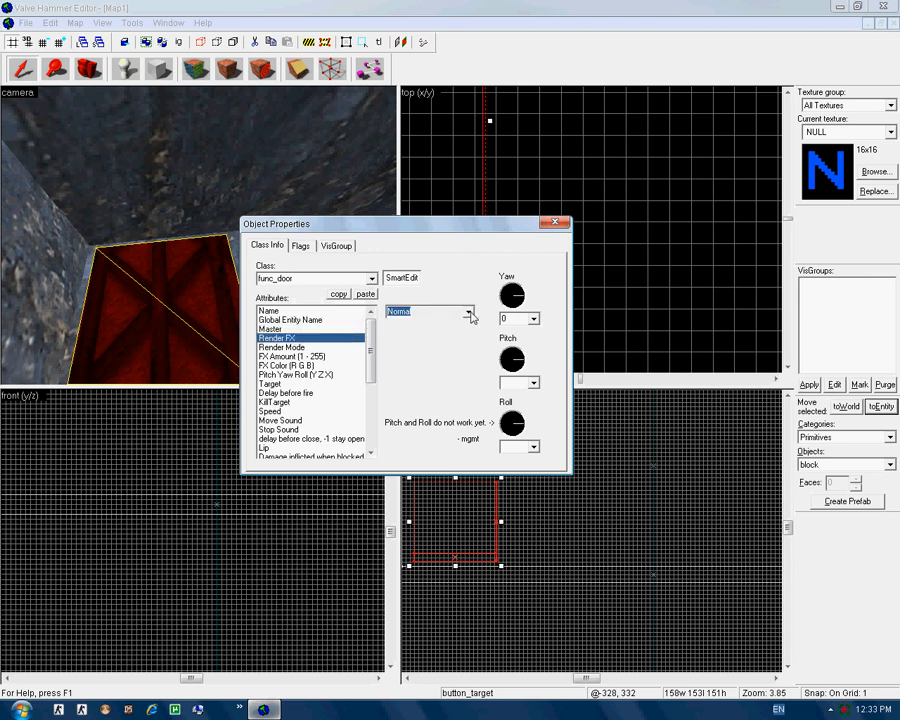
left_click(280, 348)
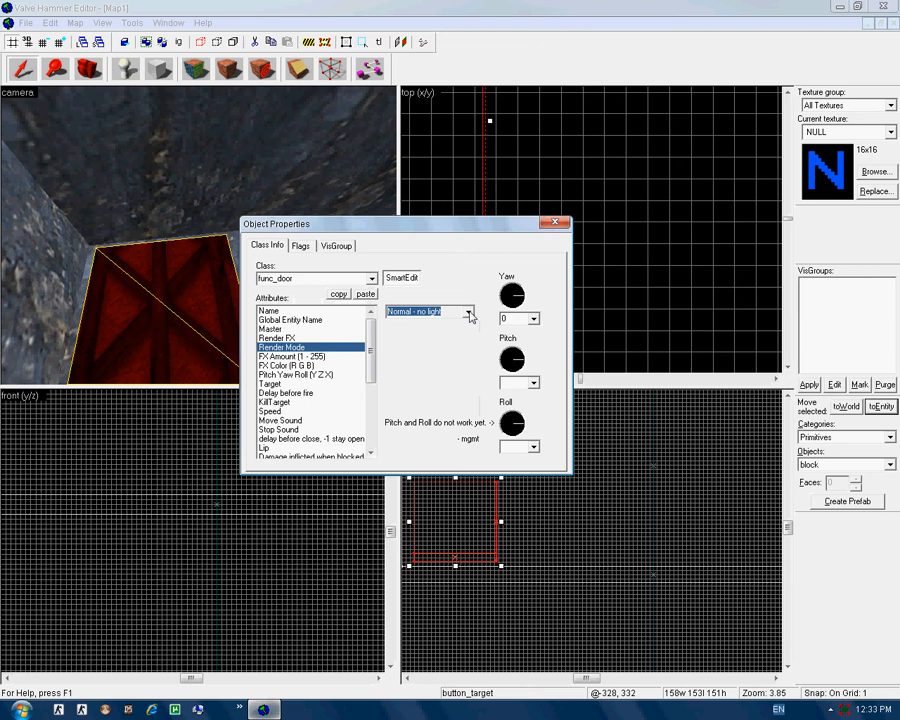
left_click(292, 356)
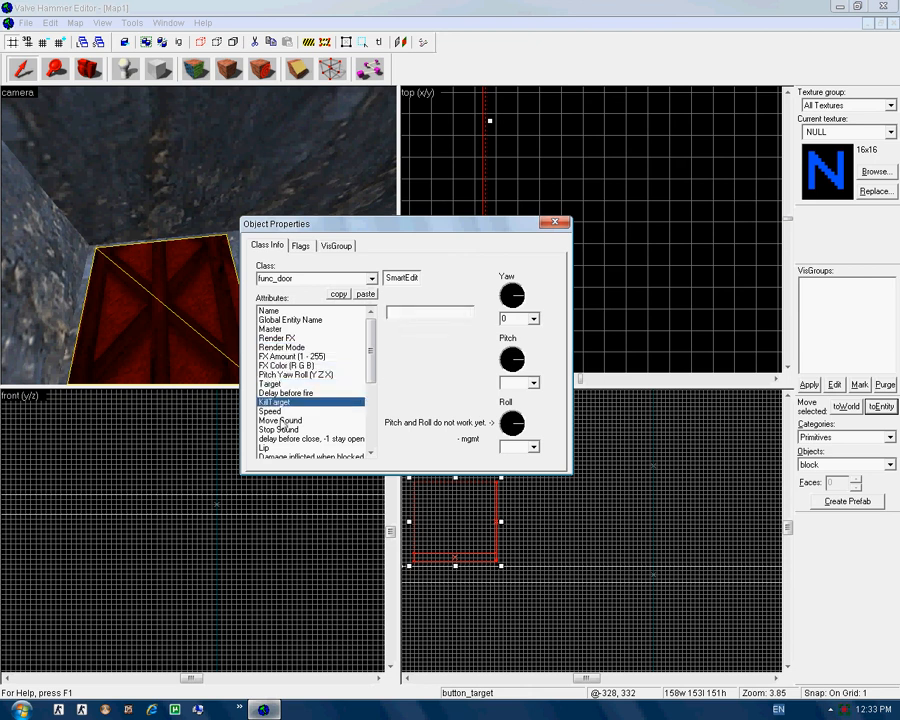
Give the func_door a Squeaky move sound
left_click(268, 412)
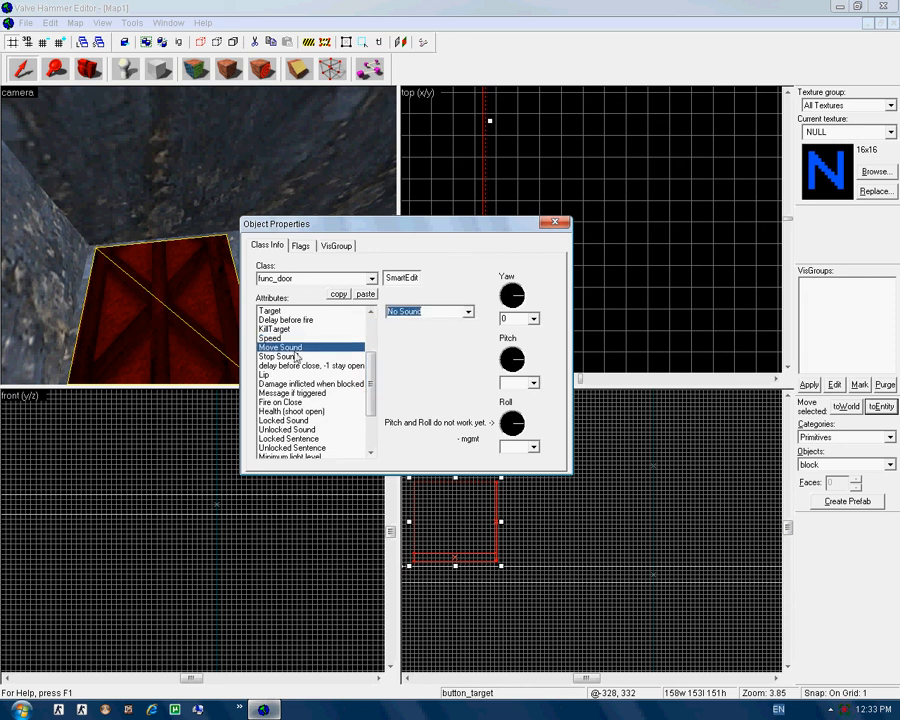
left_click(466, 312)
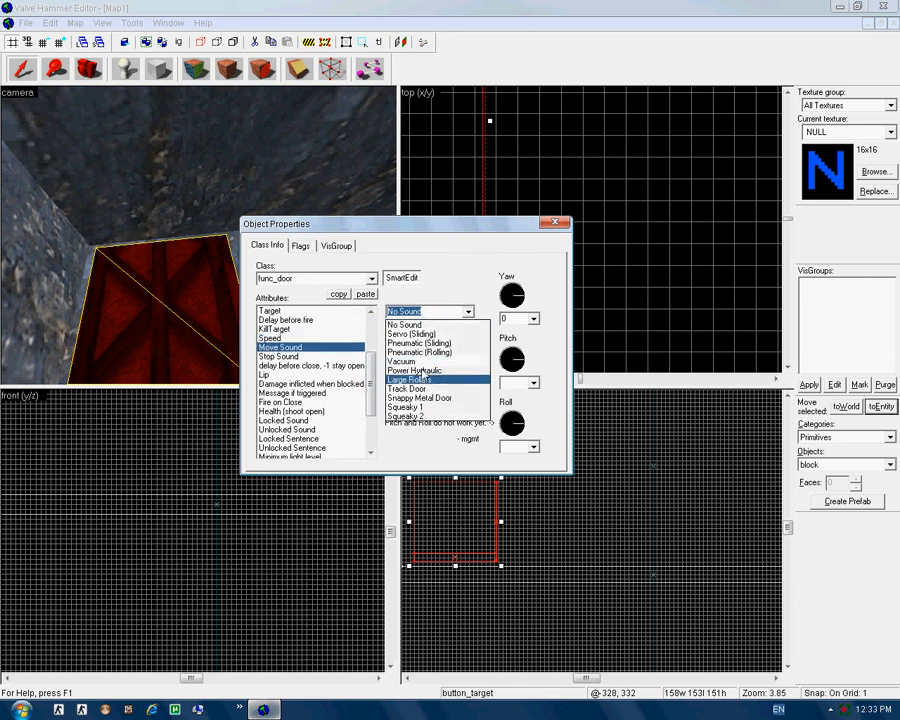
left_click(404, 408)
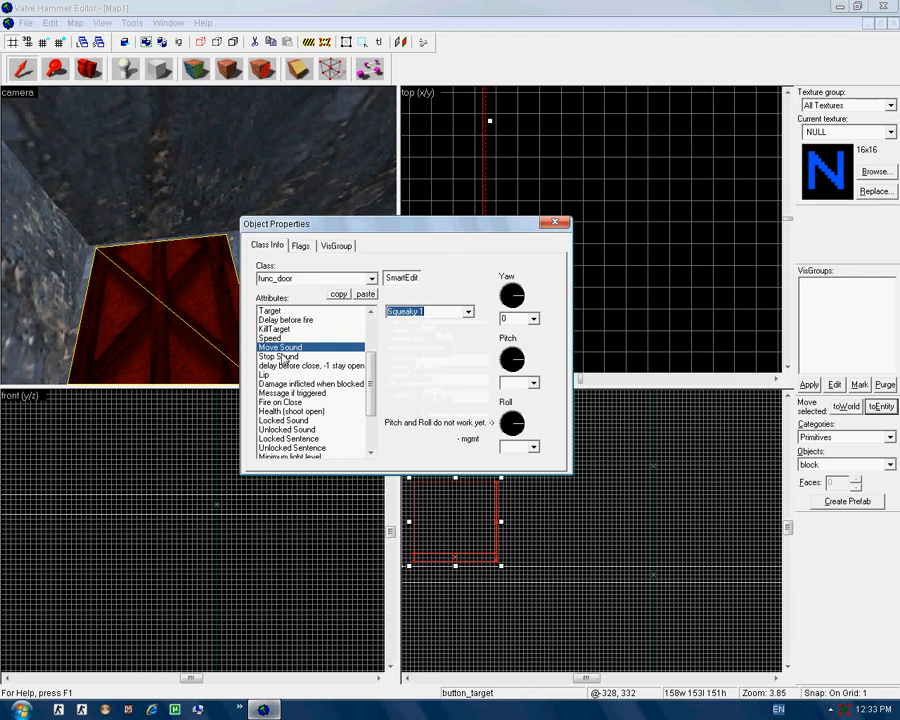
Set delay before close to 0 and the movement direction to Up
left_click(278, 356)
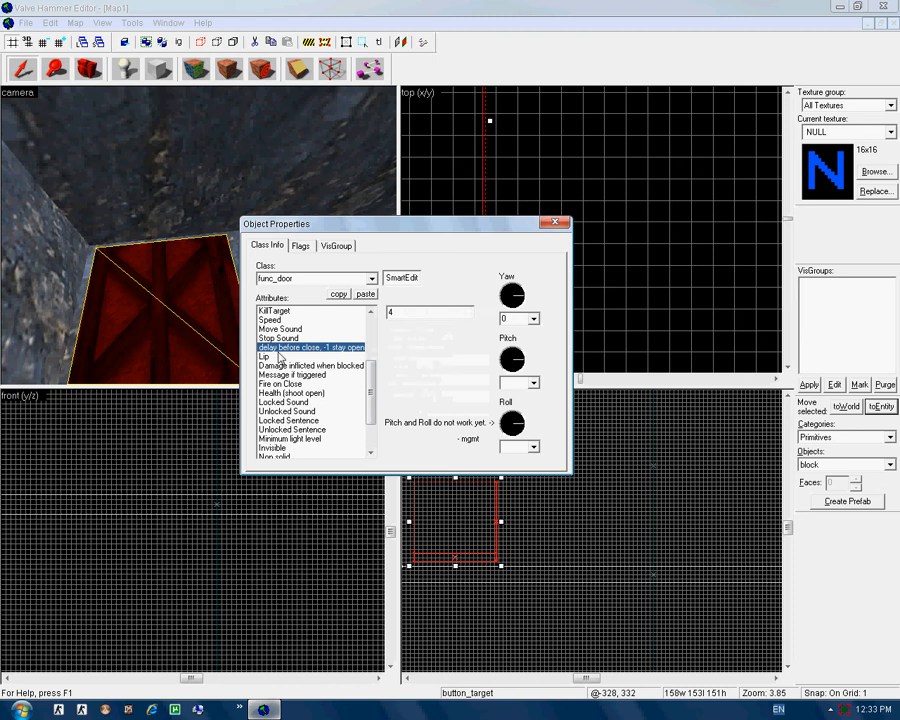
left_click(264, 356)
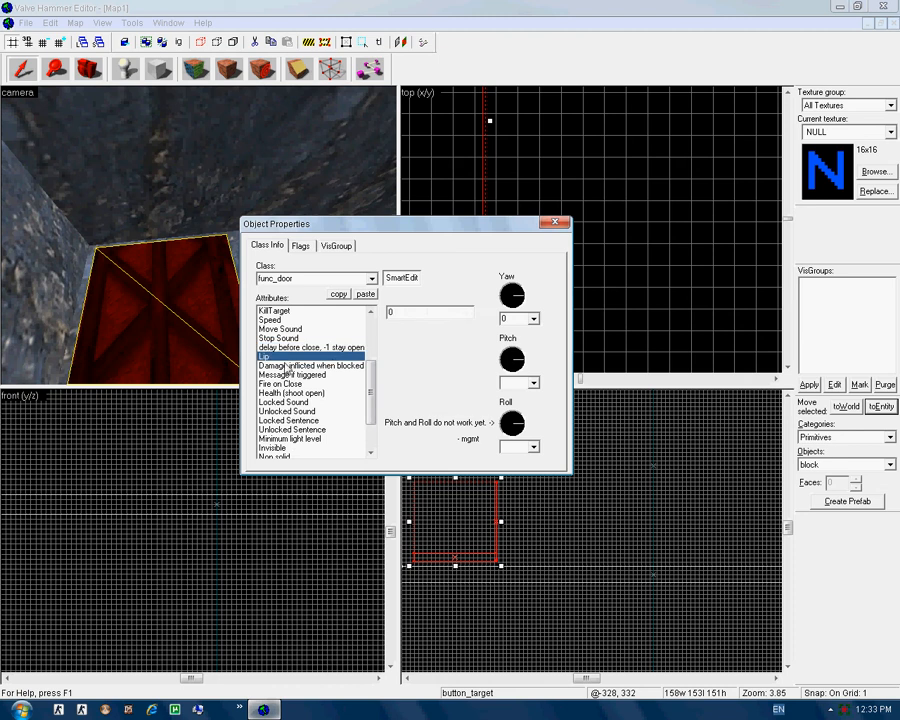
left_click(280, 384)
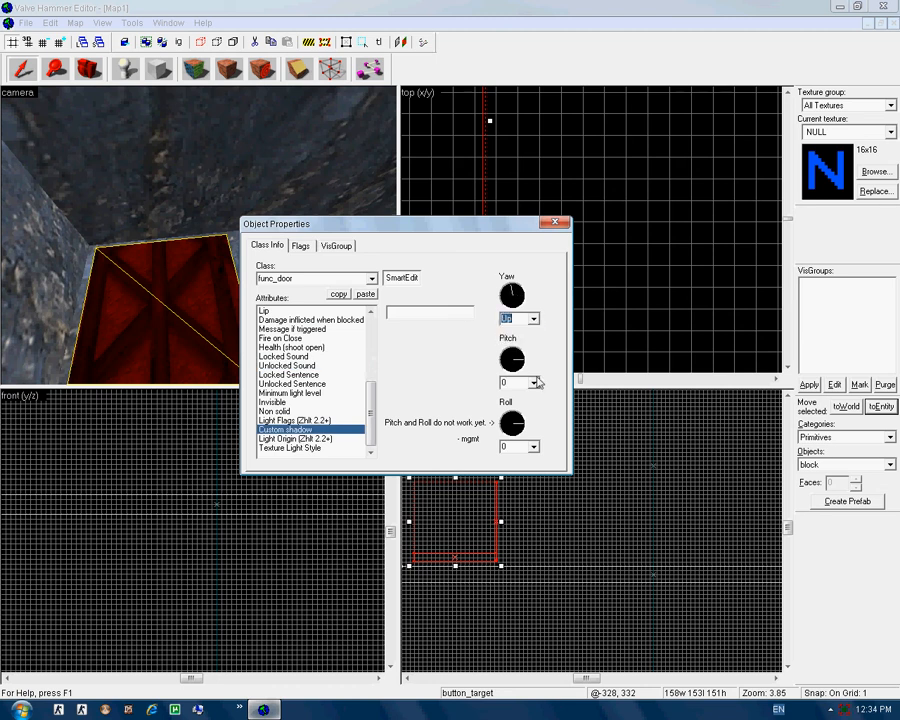
Keep the movement direction as Up and review the entity's flags and VisGroup membership
left_click(532, 446)
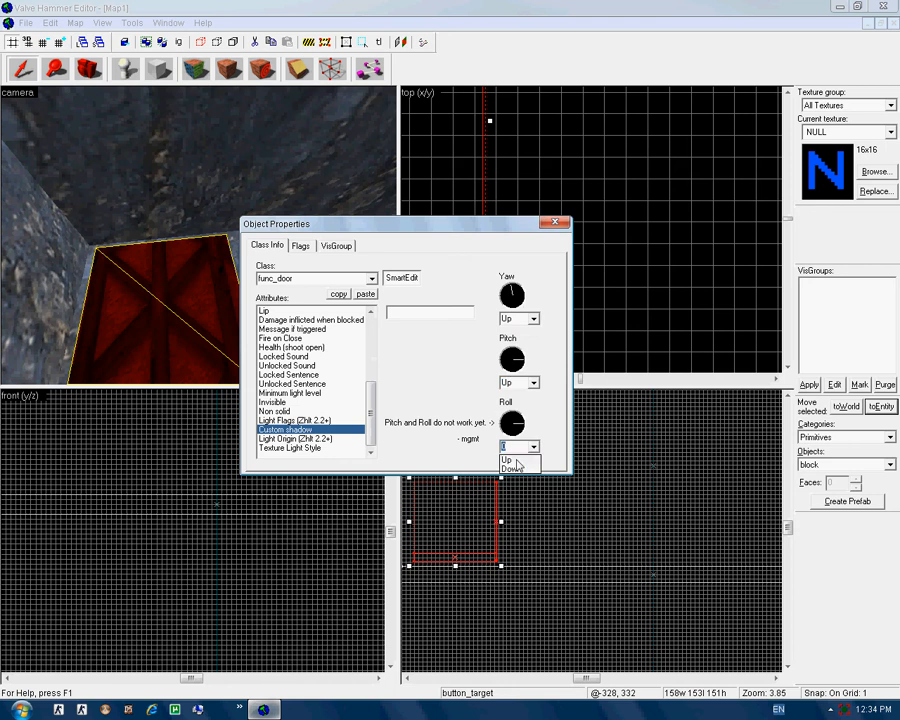
left_click(300, 244)
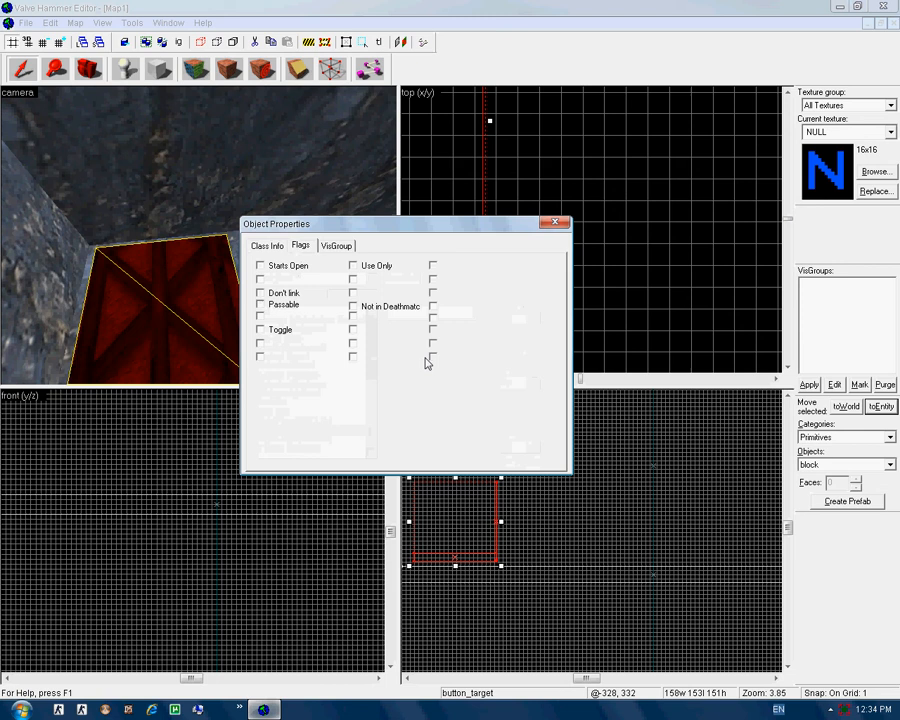
left_click(336, 244)
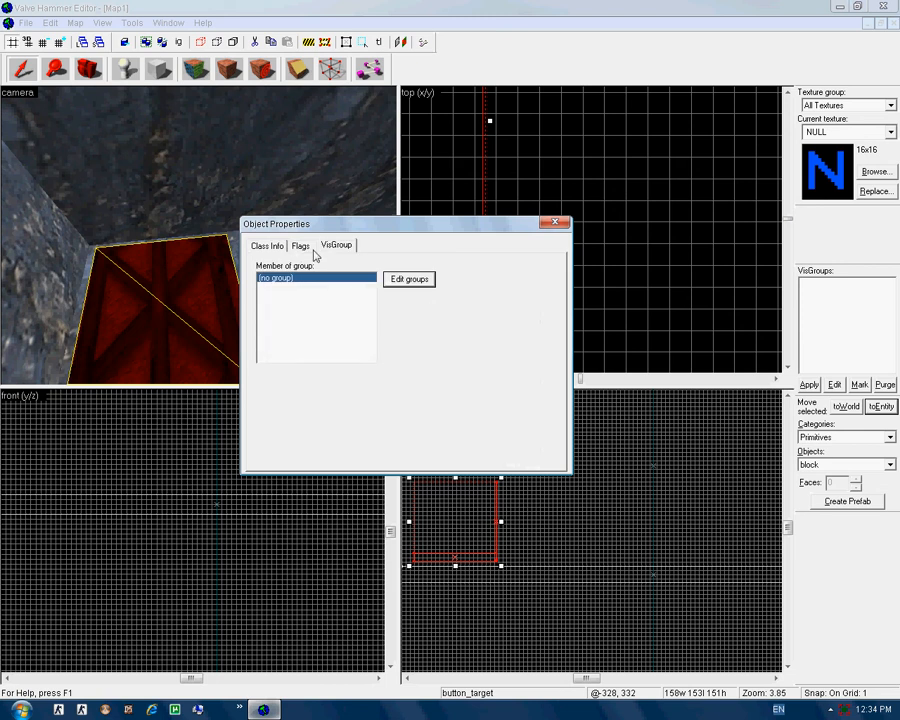